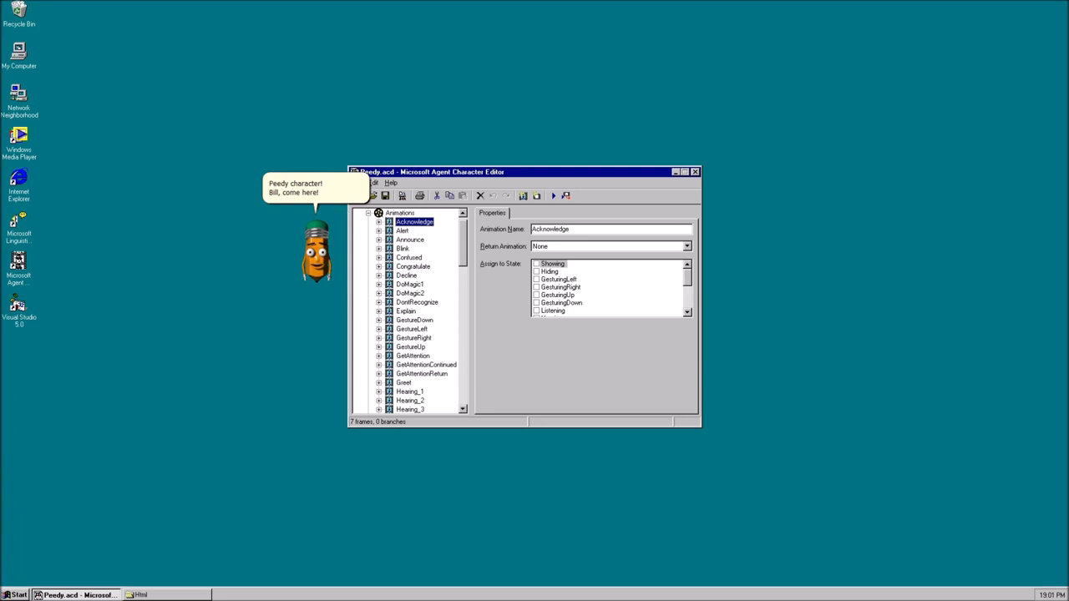
Select Peedy's Decline animation in the animation tree to view its properties
{"action": "left_click", "coordinate": [407, 284]}
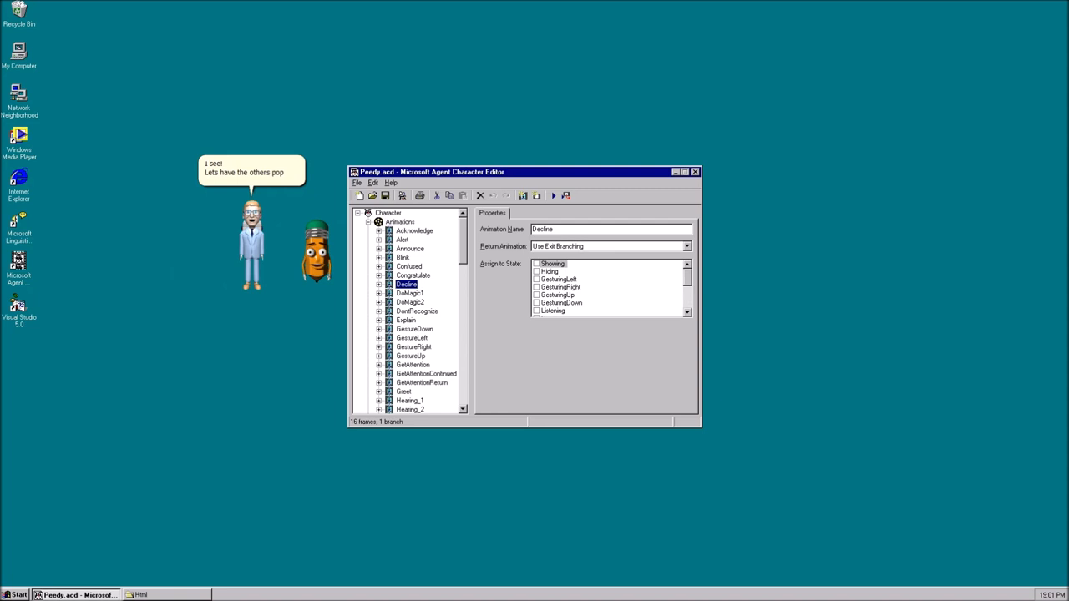
{"action": "left_click", "coordinate": [388, 212]}
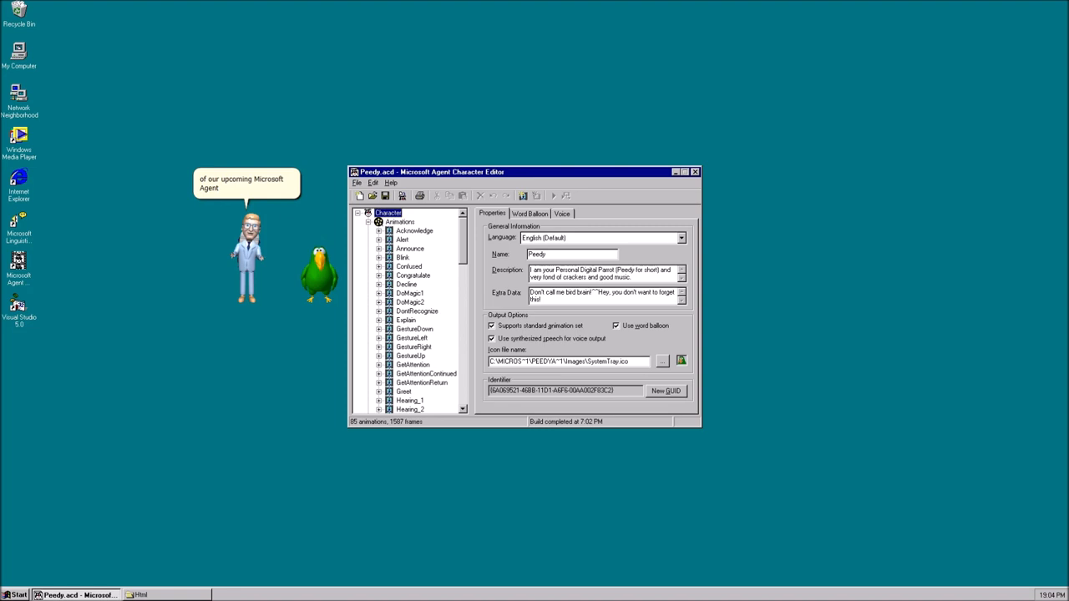
Select the Character node to show Peedy's general properties after building
{"action": "left_click", "coordinate": [390, 183]}
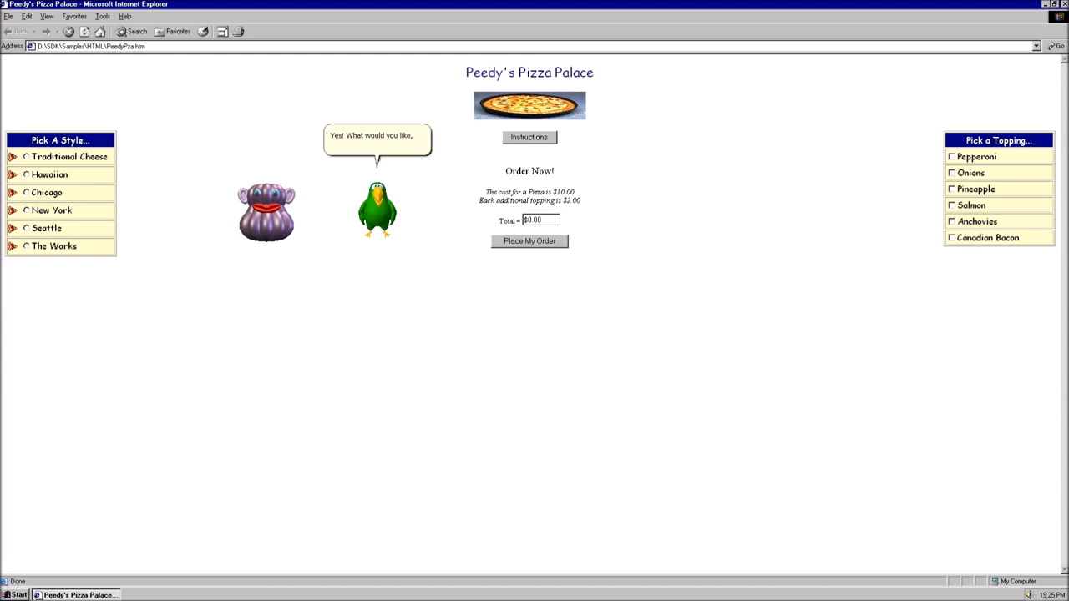
Start Peedy's pizza order script on the Peedy's Pizza Palace page
{"action": "left_click", "coordinate": [27, 211]}
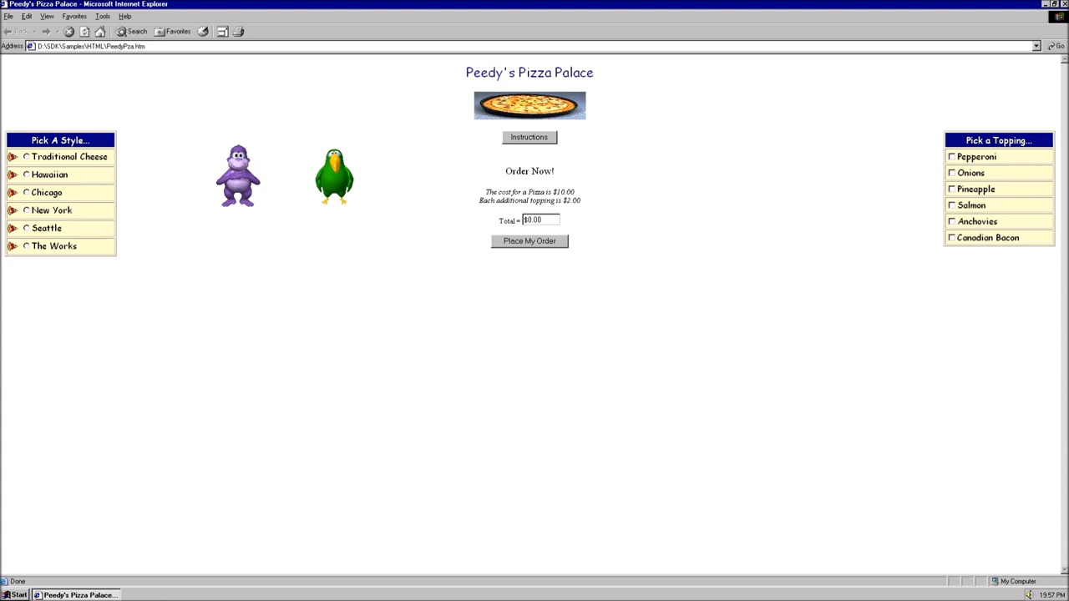
{"action": "left_click", "coordinate": [238, 176]}
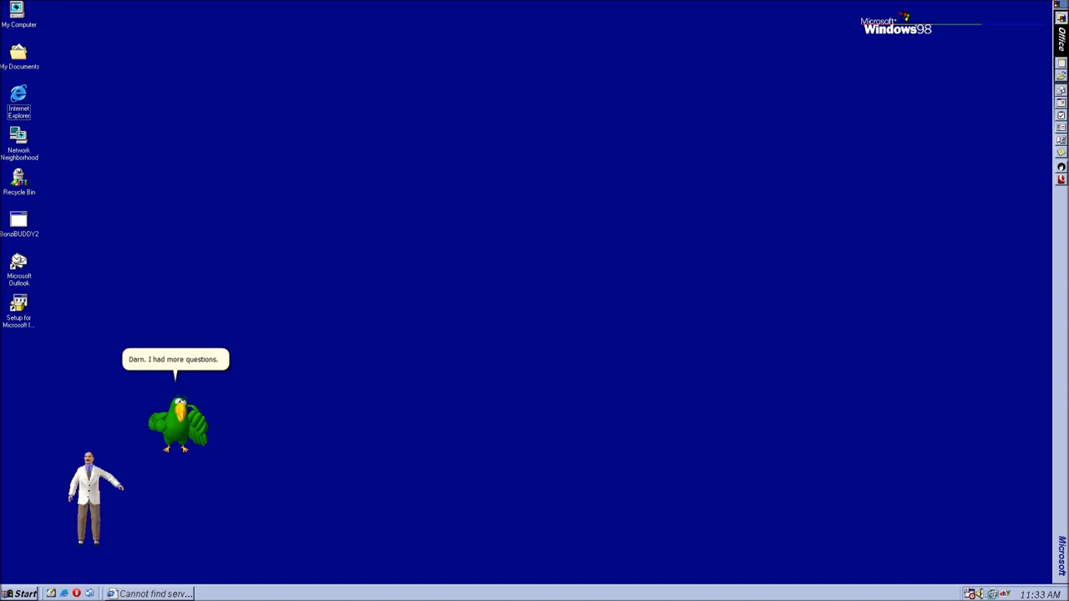
Launch BUDDY2 from the desktop so Peedy greets the doctor
{"action": "left_click", "coordinate": [19, 221]}
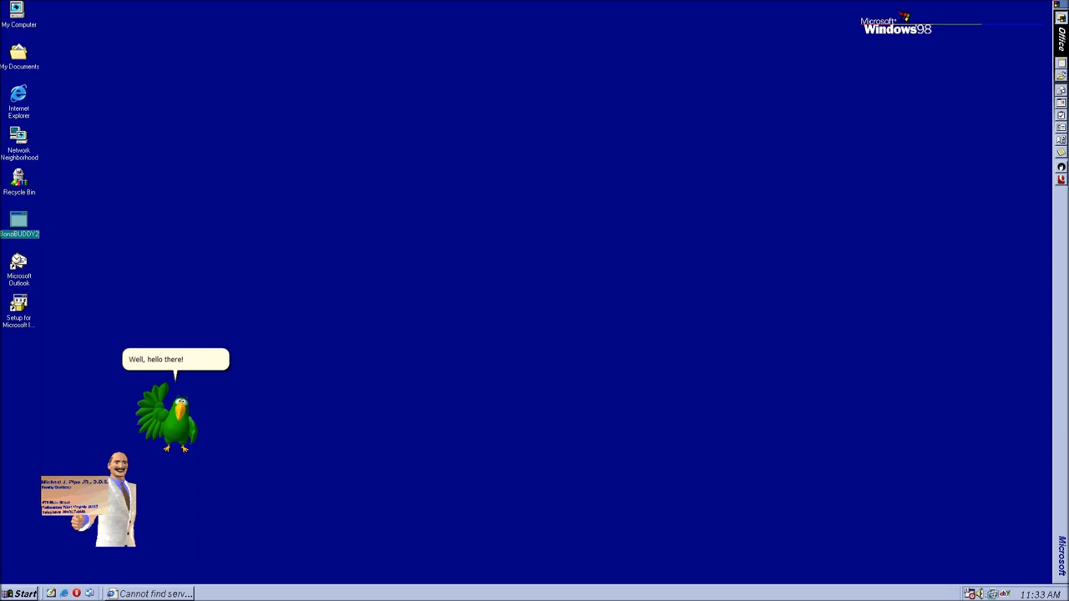